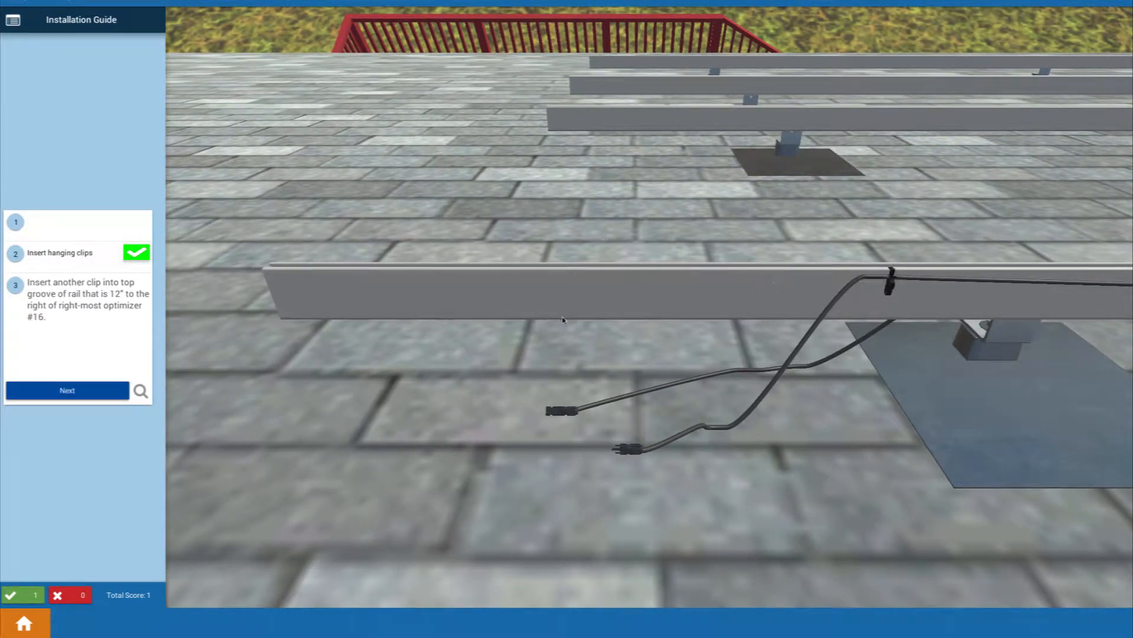
Insert the extra clip into the rail's top groove and advance the guide to step 4.
click(66, 390)
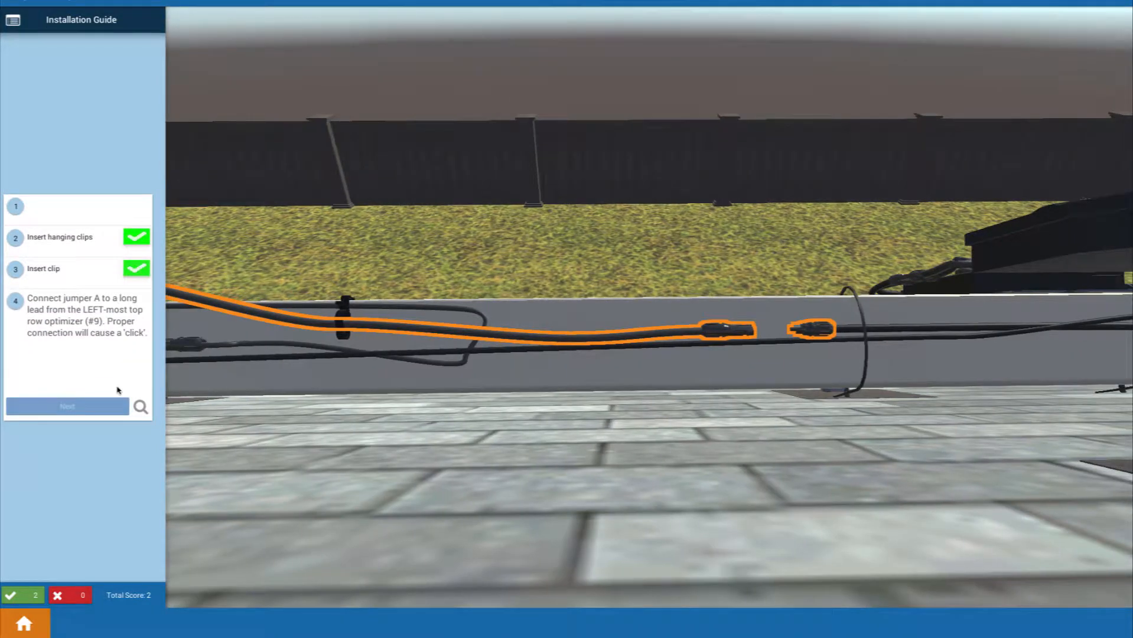
click(723, 330)
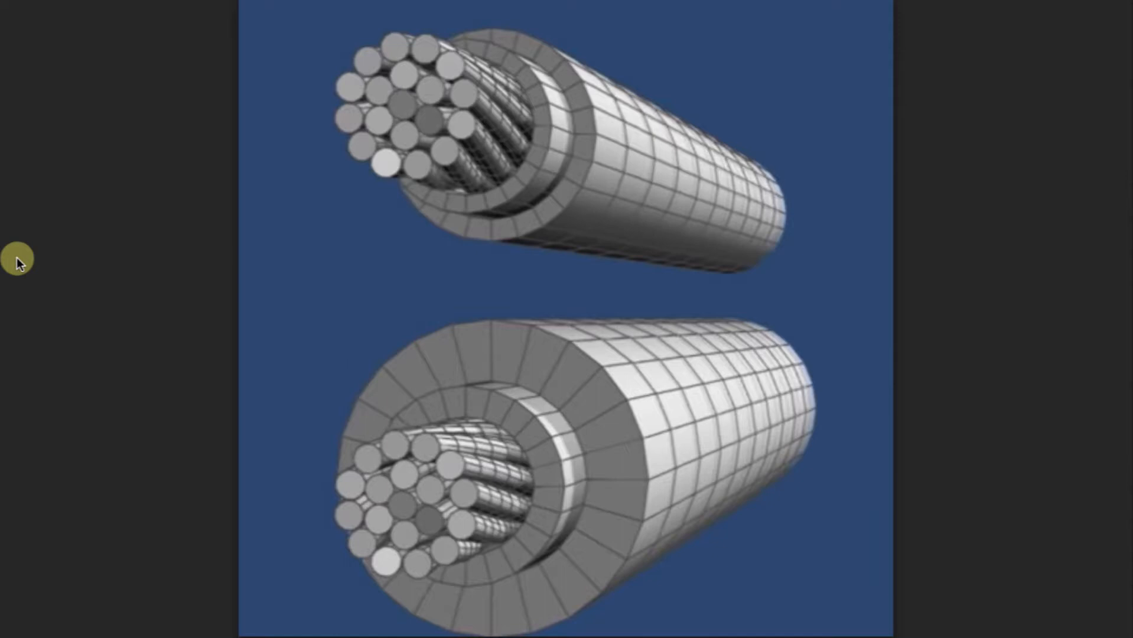
mouse_move(162, 235)
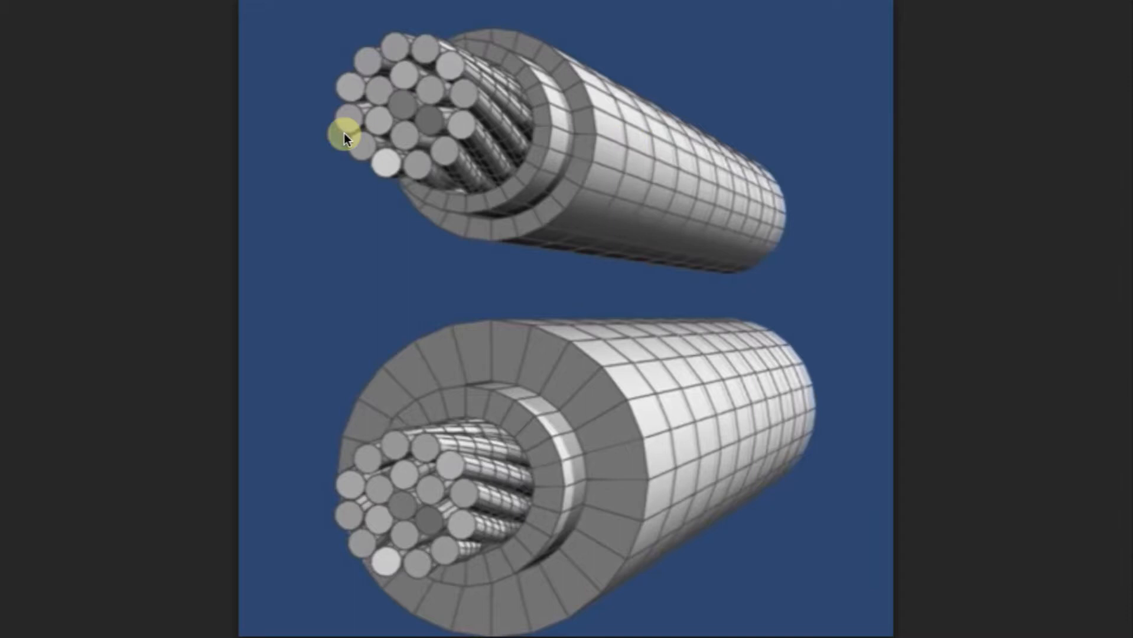
mouse_move(369, 260)
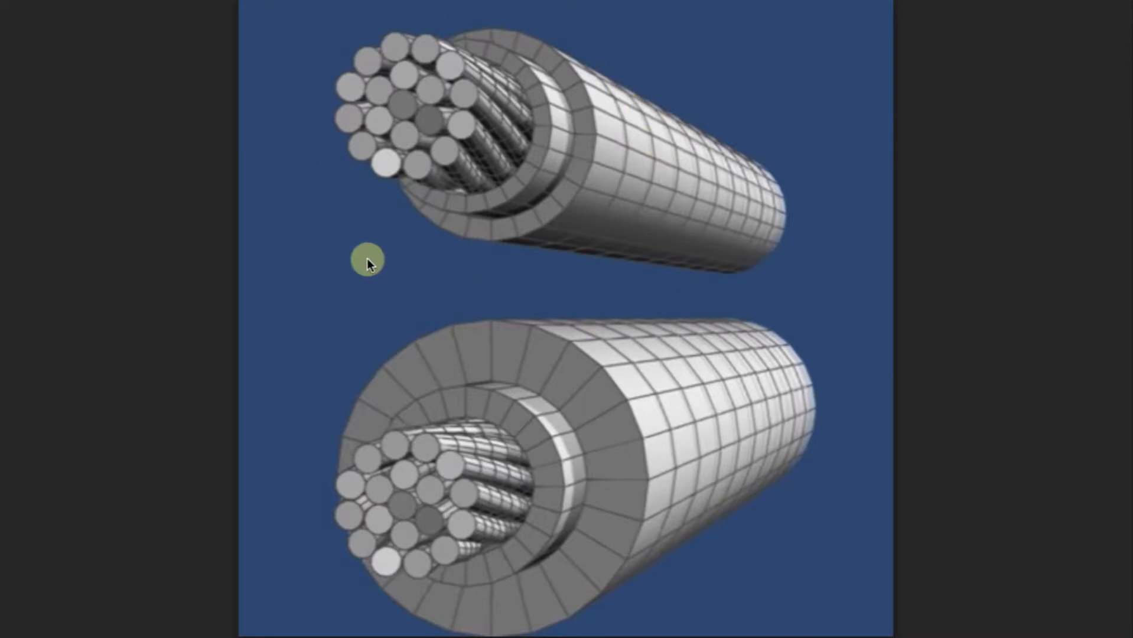
mouse_move(481, 295)
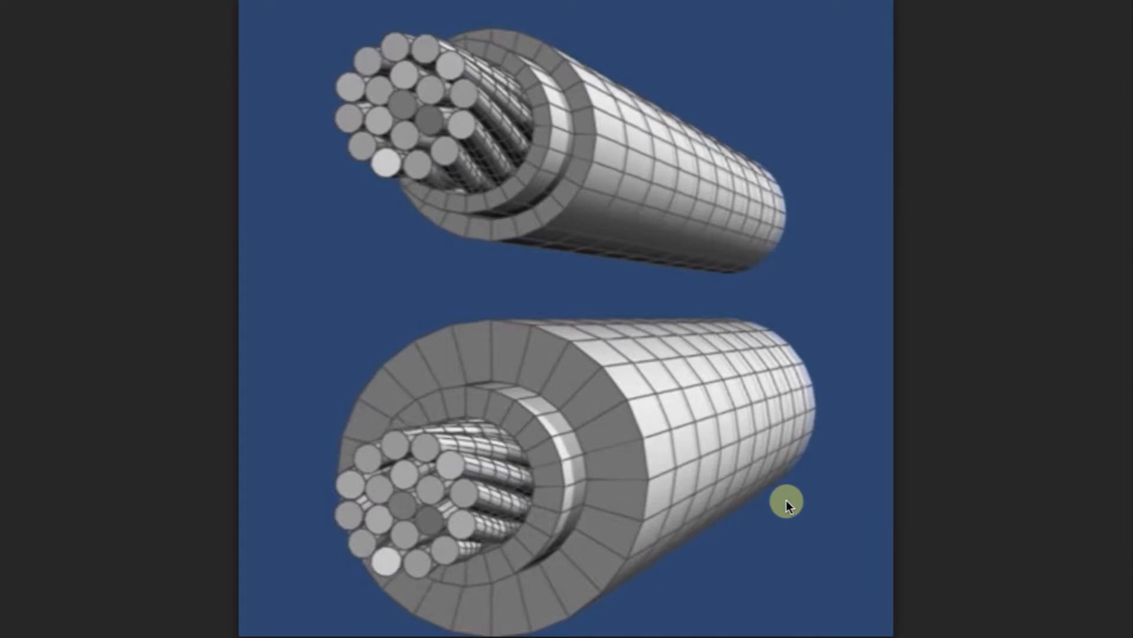
mouse_move(804, 523)
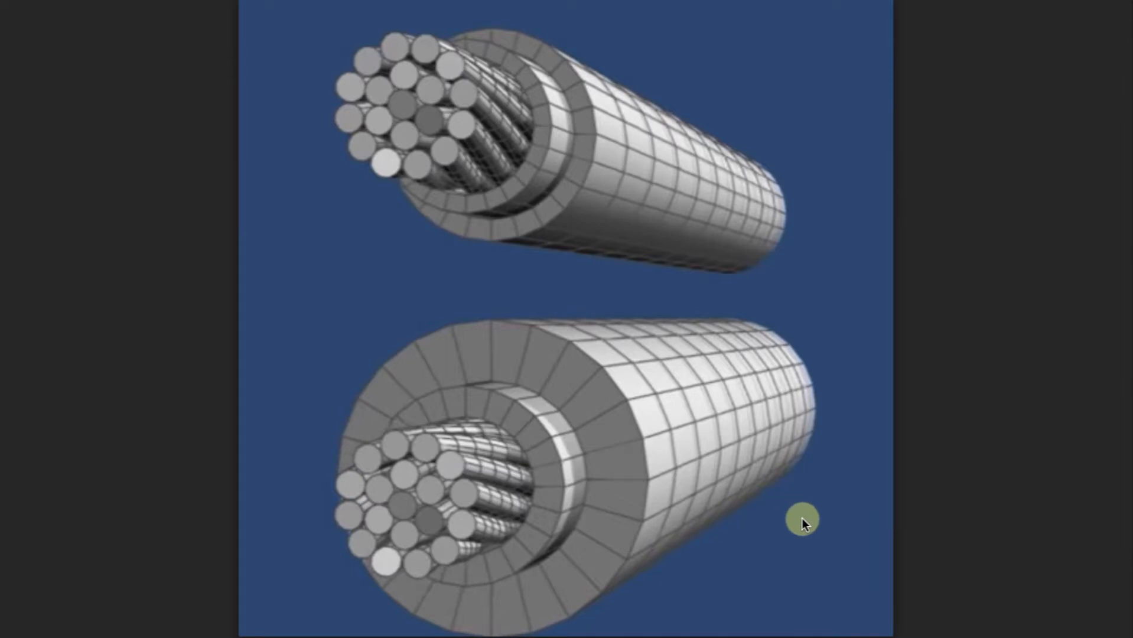
mouse_move(802, 562)
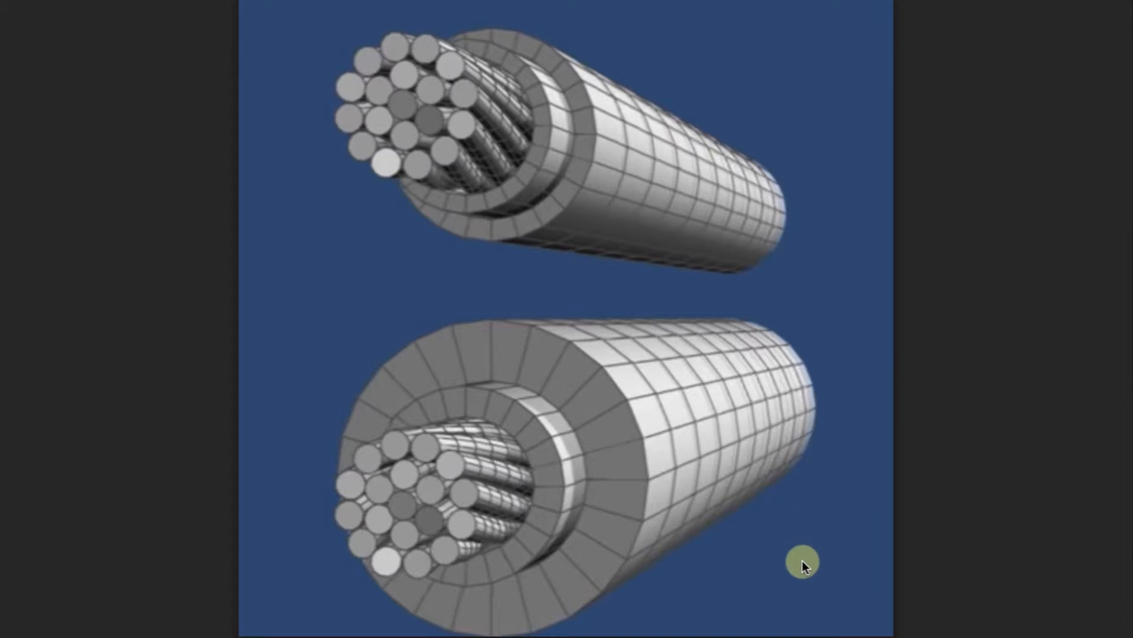
mouse_move(875, 500)
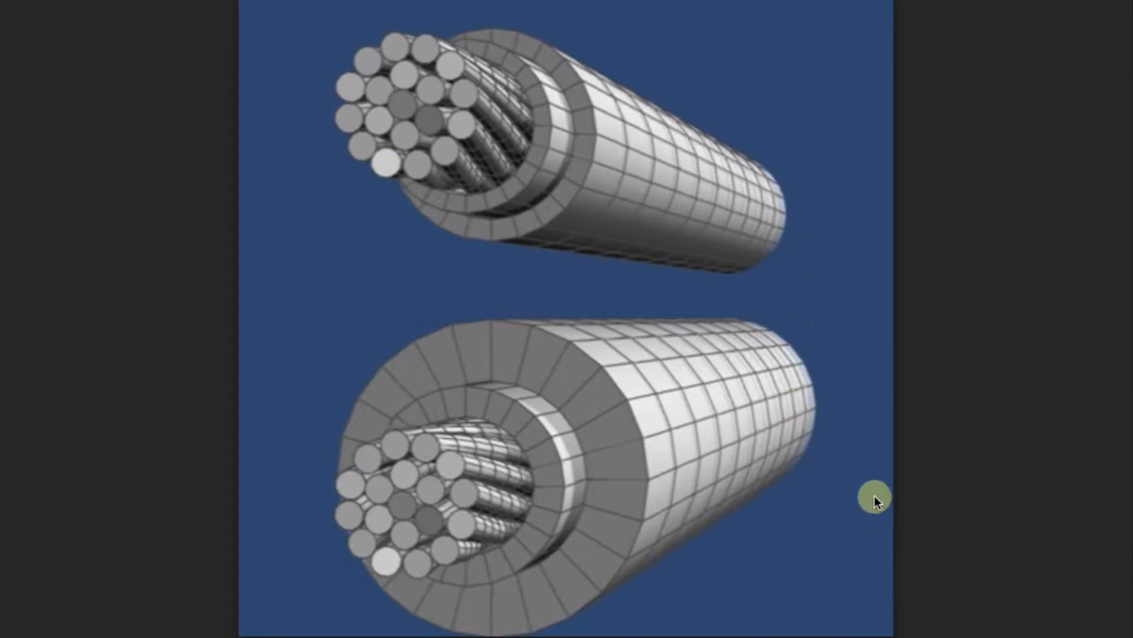
mouse_move(852, 271)
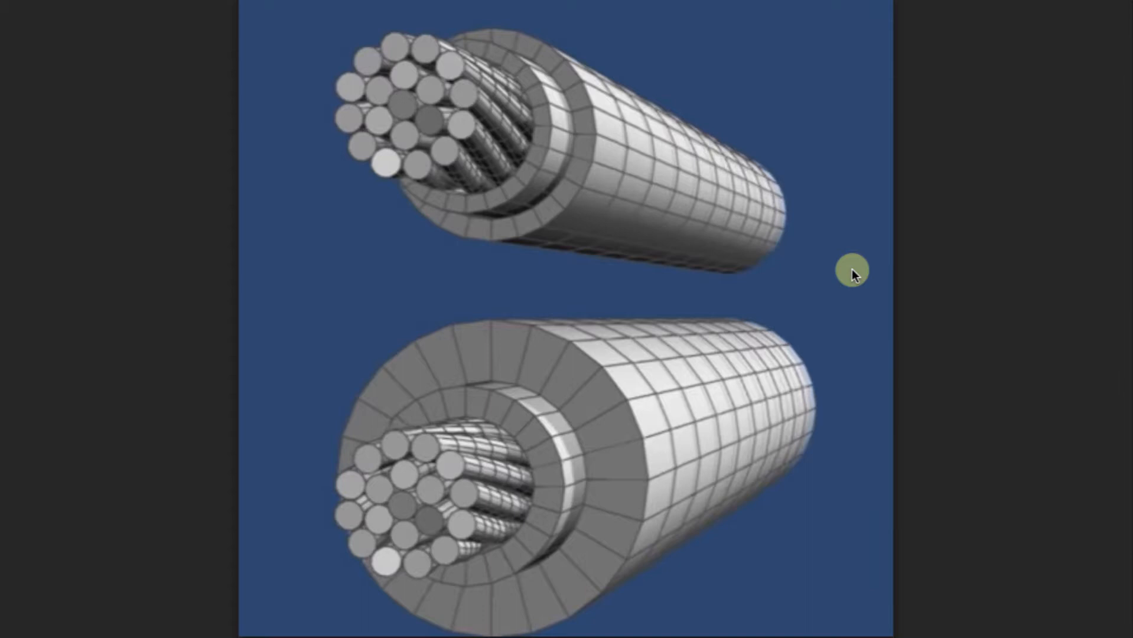
mouse_move(397, 315)
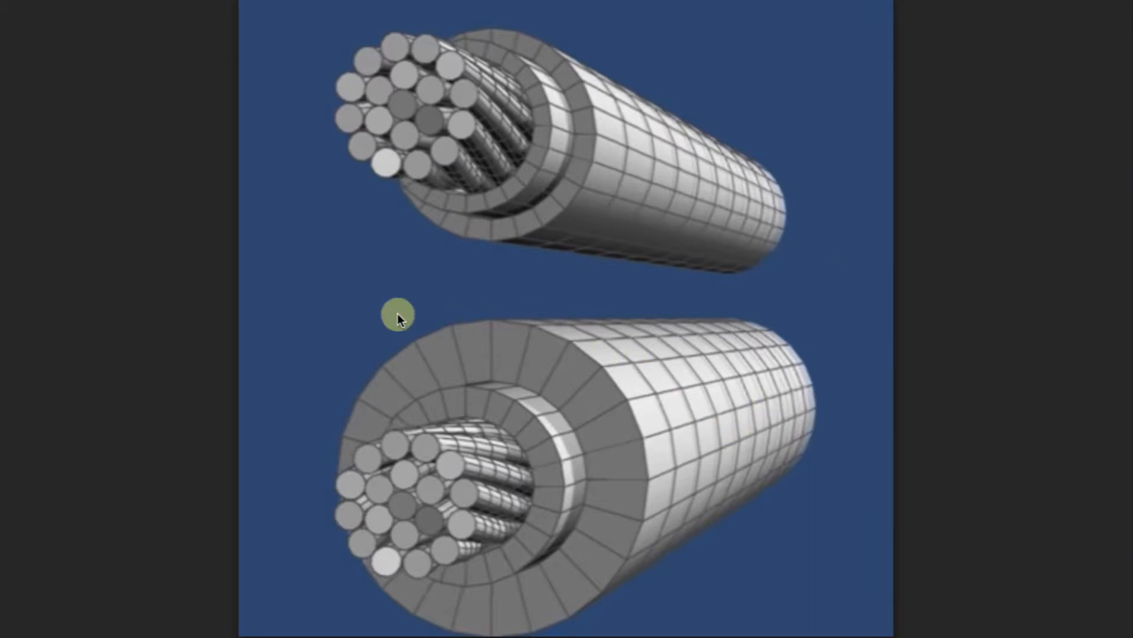
mouse_move(524, 621)
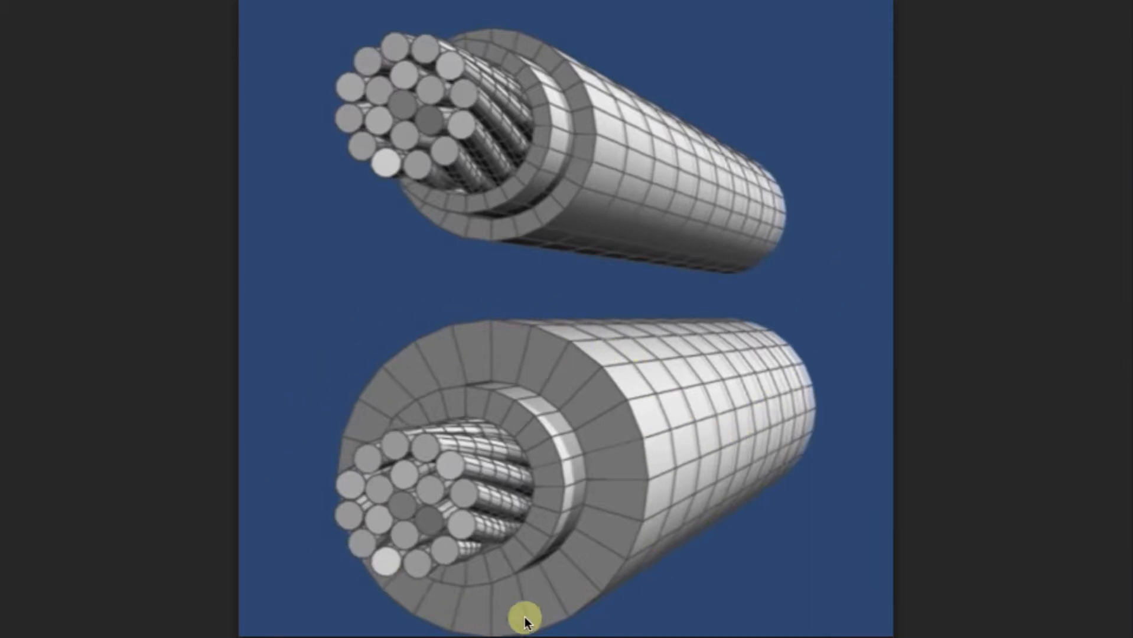